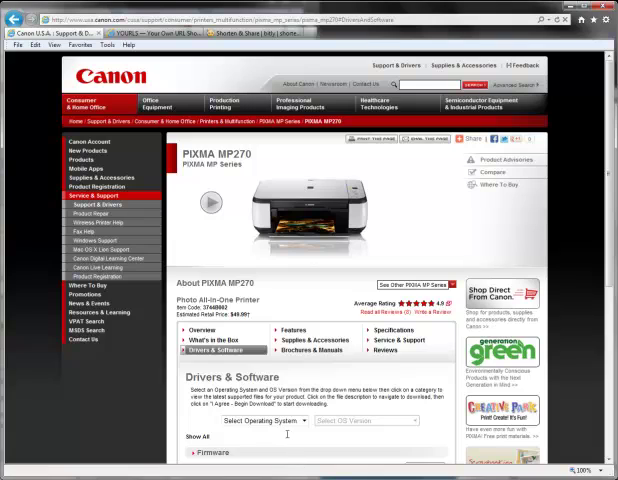
Step: Choose Windows as the operating system for the MP270 drivers listing
{"action": "left_click", "coordinate": [265, 420]}
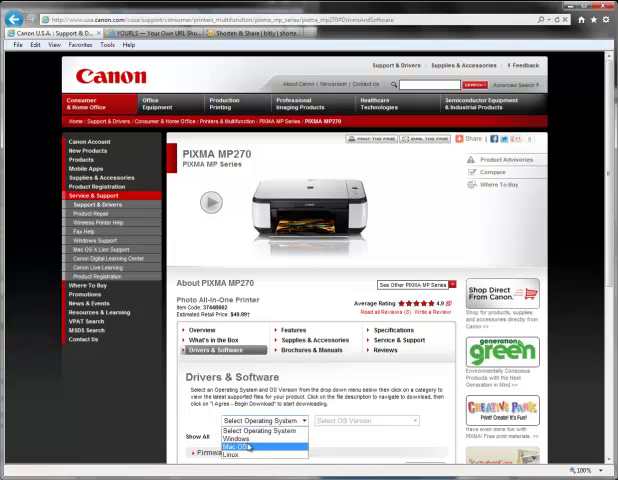
{"action": "left_click", "coordinate": [237, 439]}
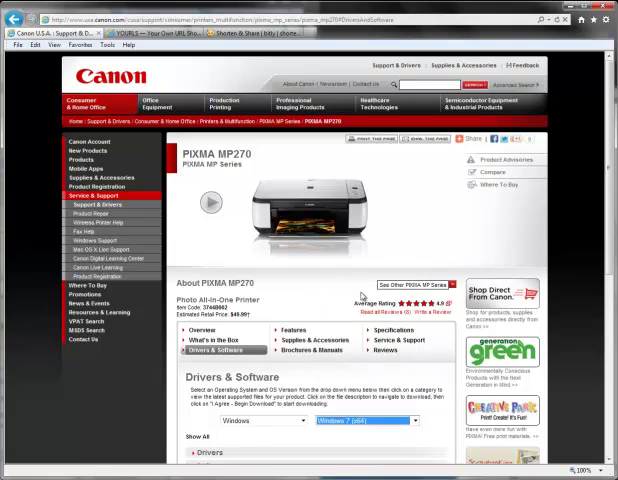
{"action": "mouse_move", "coordinate": [566, 253]}
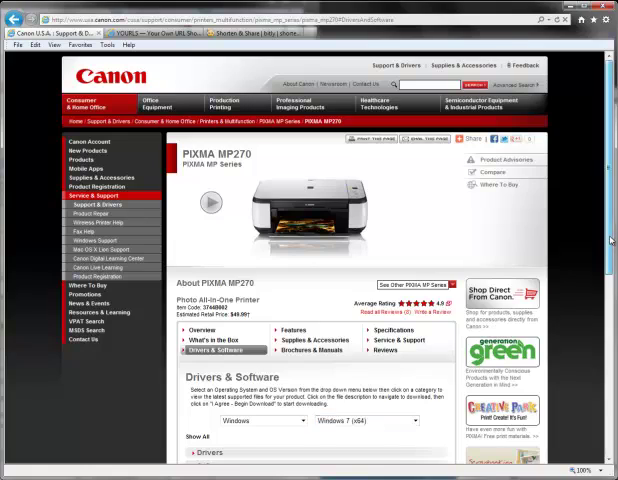
Step: Expand the Drivers and Software categories to list the MP270 downloads
{"action": "scroll", "scroll_direction": "down", "scroll_amount": 3}
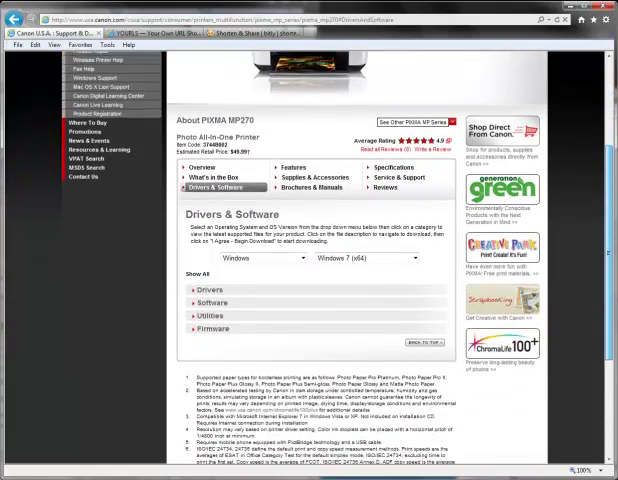
{"action": "scroll", "scroll_direction": "down", "scroll_amount": 3}
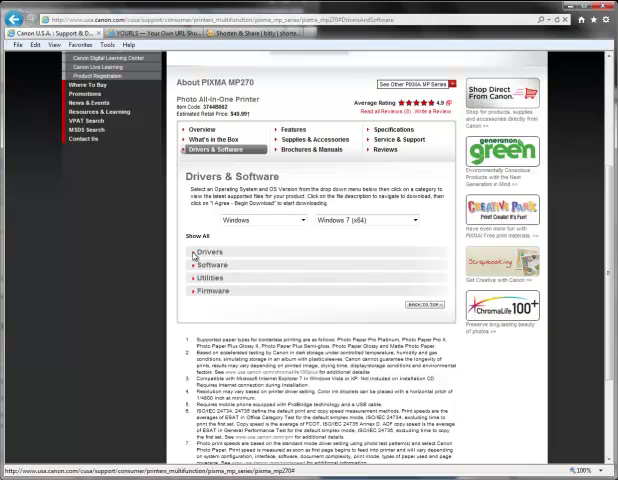
{"action": "left_click", "coordinate": [202, 251]}
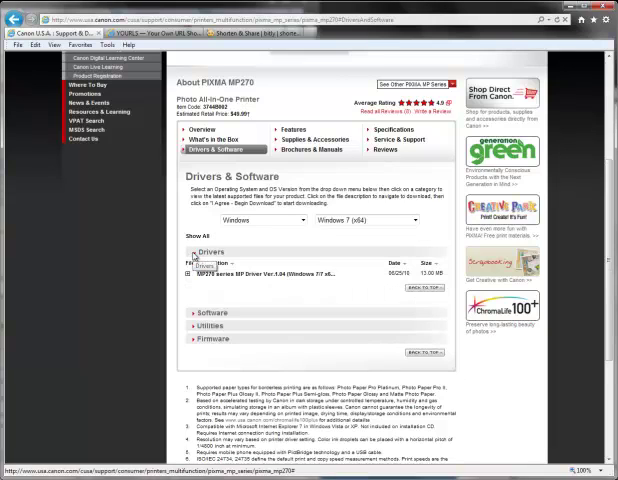
{"action": "scroll", "scroll_direction": "down", "scroll_amount": 3}
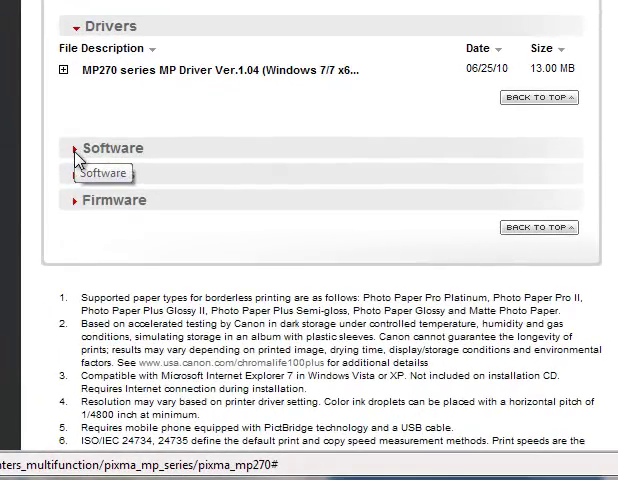
{"action": "left_click", "coordinate": [74, 148]}
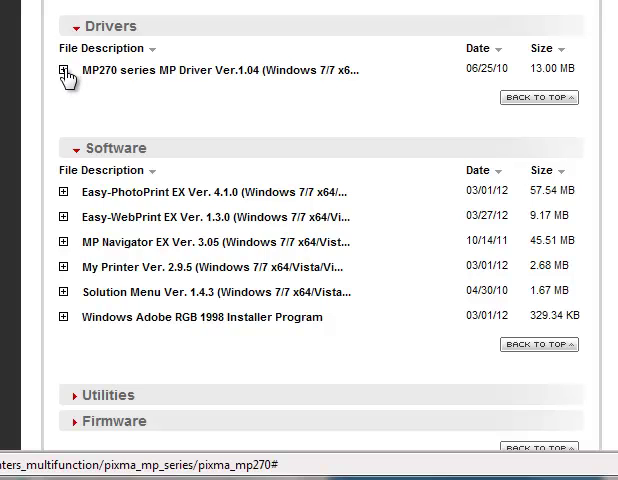
Step: Open the MP270 series MP Driver Ver.1.04 details and accept the download disclaimer
{"action": "left_click", "coordinate": [61, 70]}
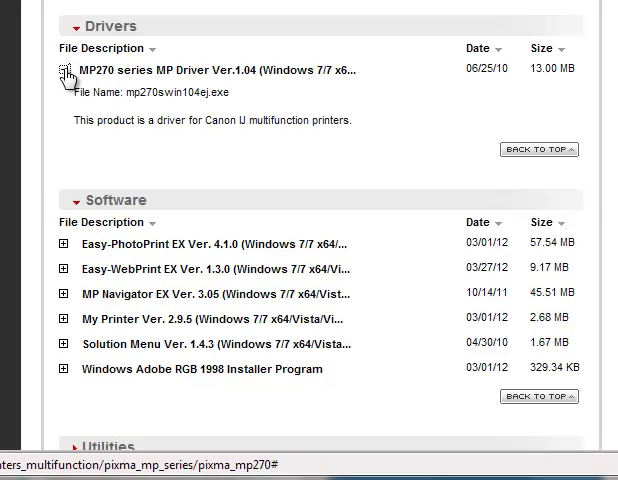
{"action": "mouse_move", "coordinate": [211, 82]}
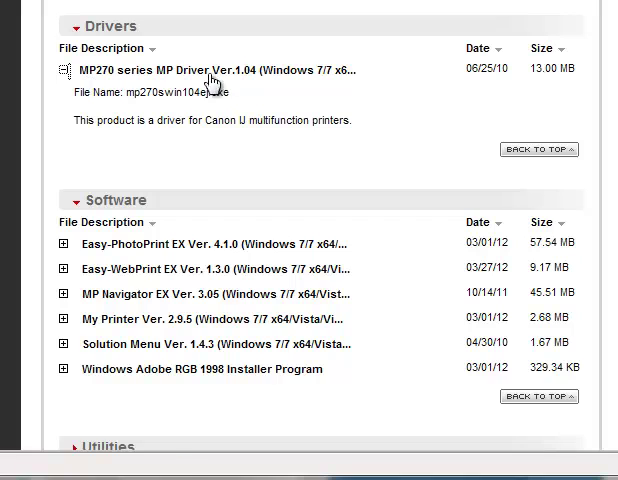
{"action": "mouse_move", "coordinate": [254, 68]}
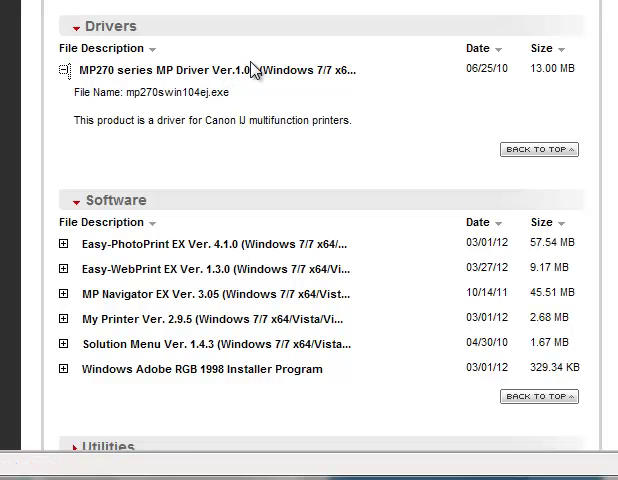
{"action": "mouse_move", "coordinate": [252, 71]}
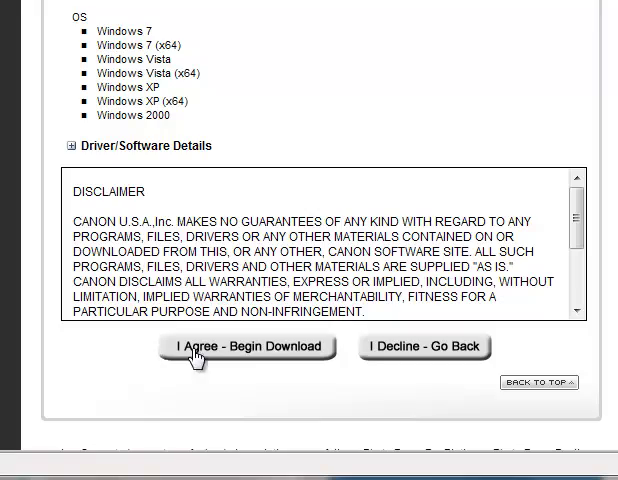
{"action": "left_click", "coordinate": [247, 348]}
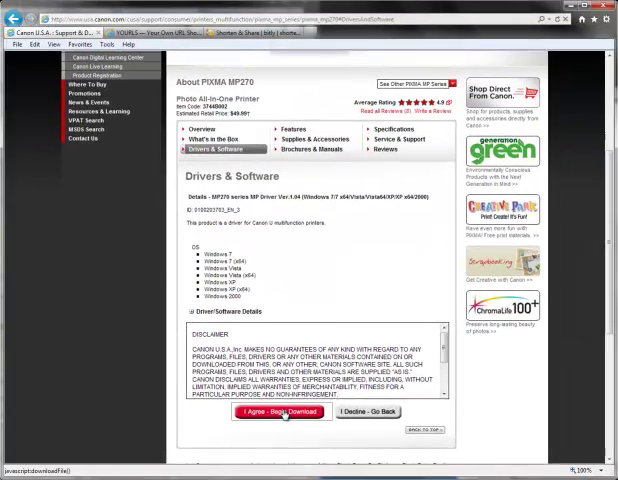
Step: Choose 'Save and run' for mp270swin104ej.exe in View Downloads
{"action": "left_click", "coordinate": [280, 412]}
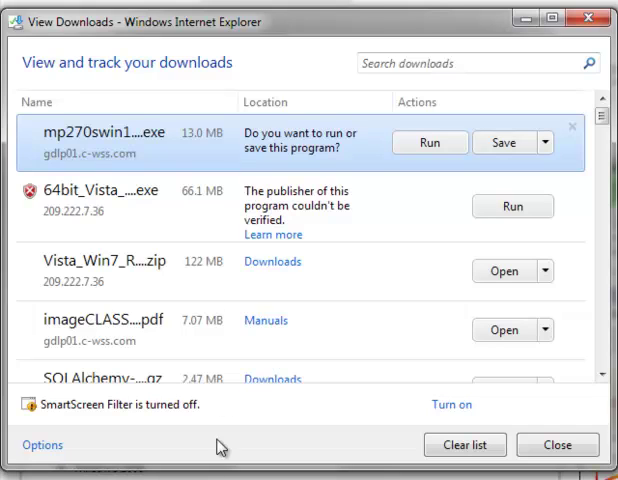
{"action": "mouse_move", "coordinate": [311, 169]}
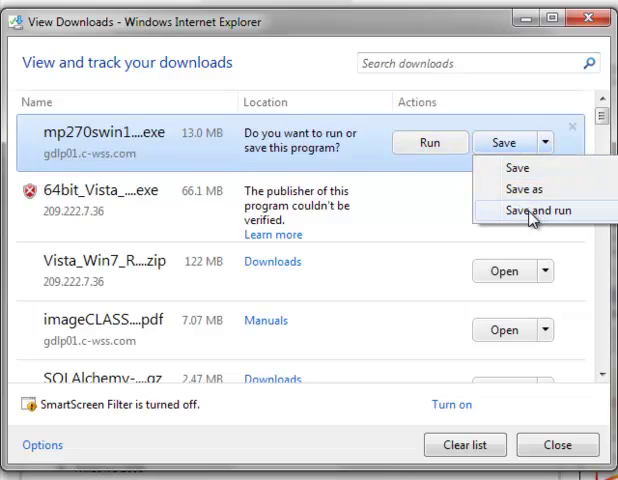
{"action": "left_click", "coordinate": [543, 211]}
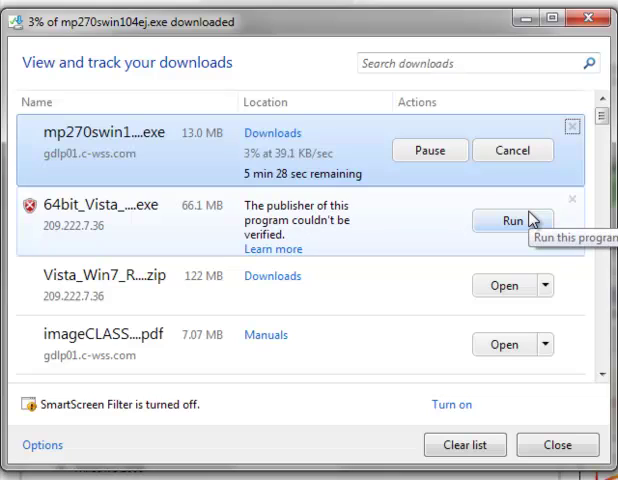